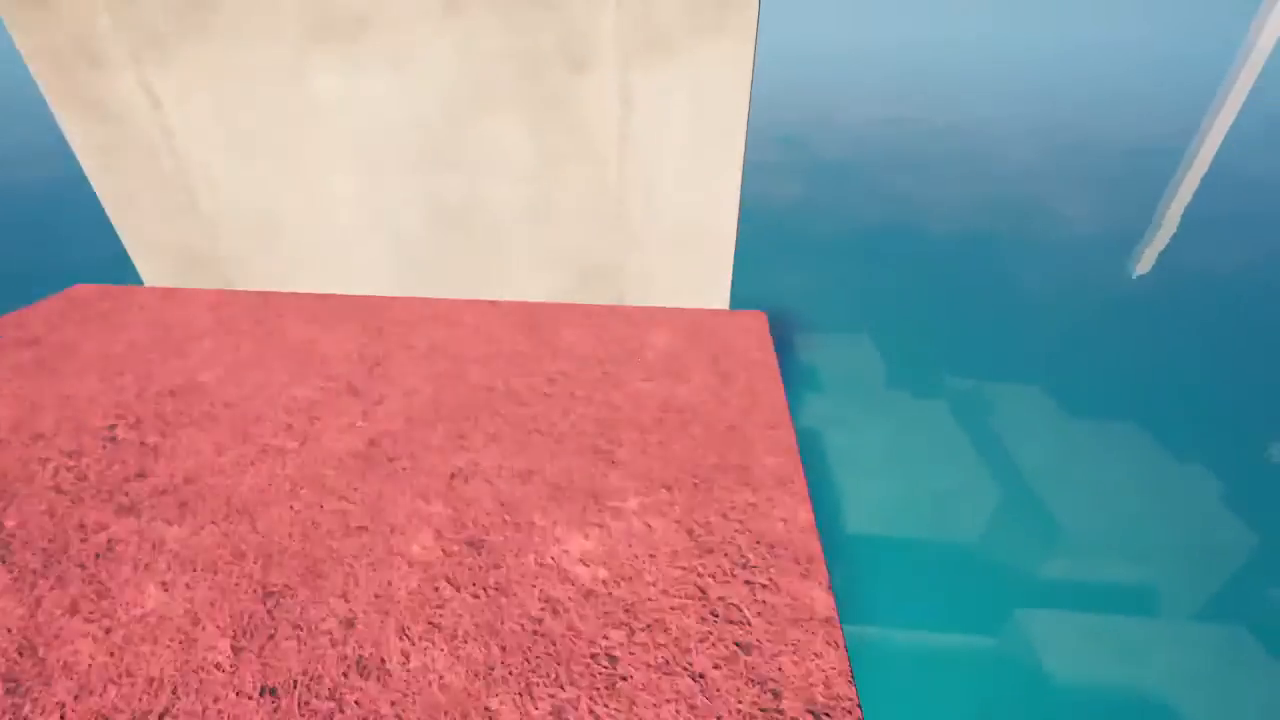
pyautogui.moveTo(640, 360)
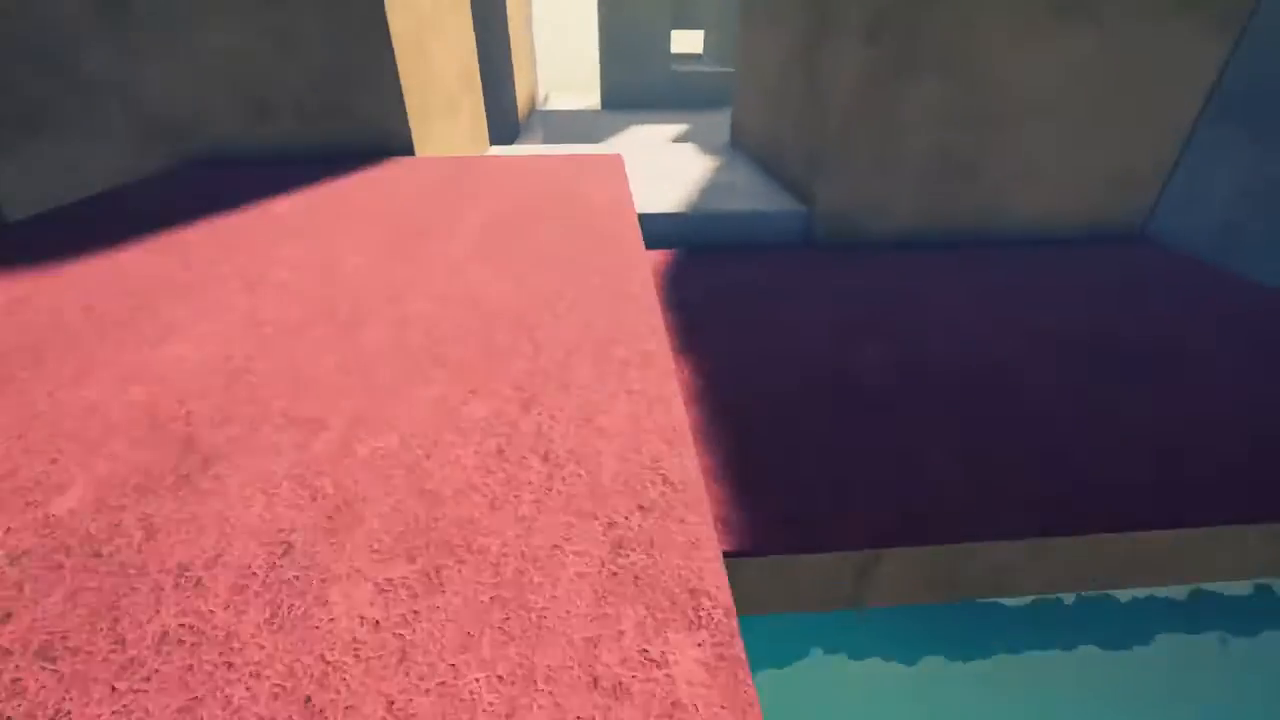
pyautogui.moveTo(640, 360)
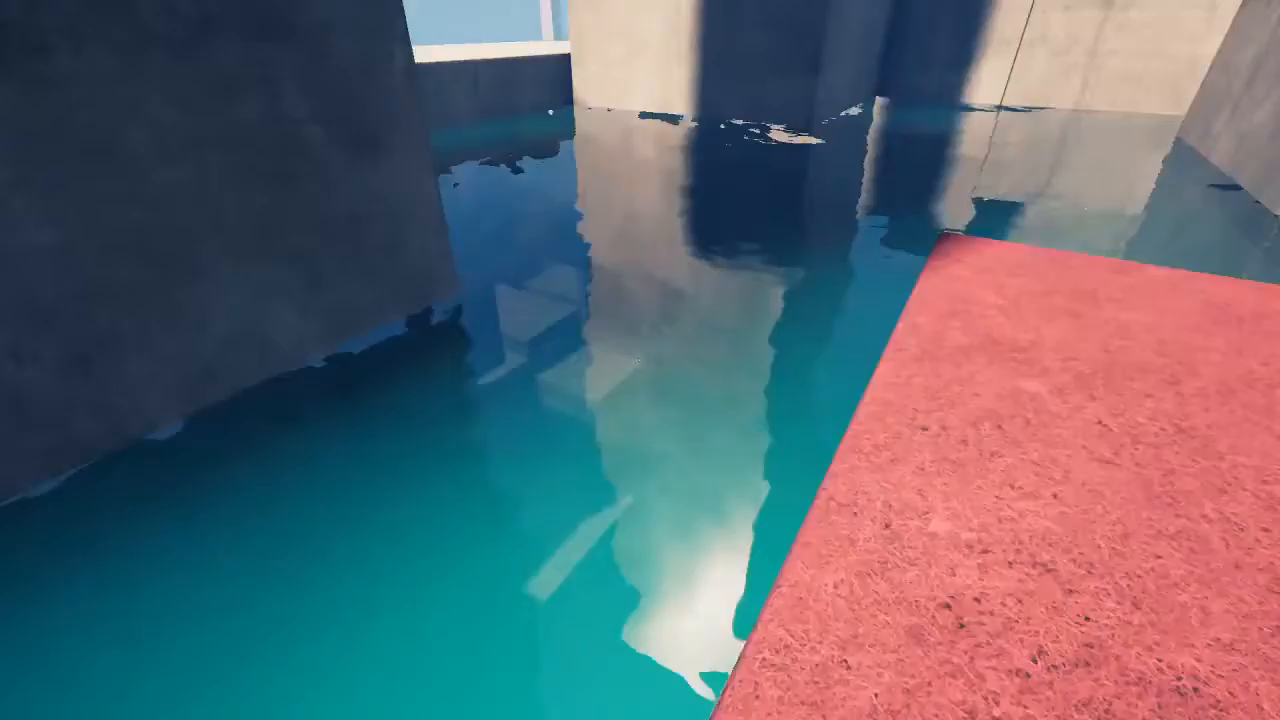
pyautogui.moveTo(640, 360)
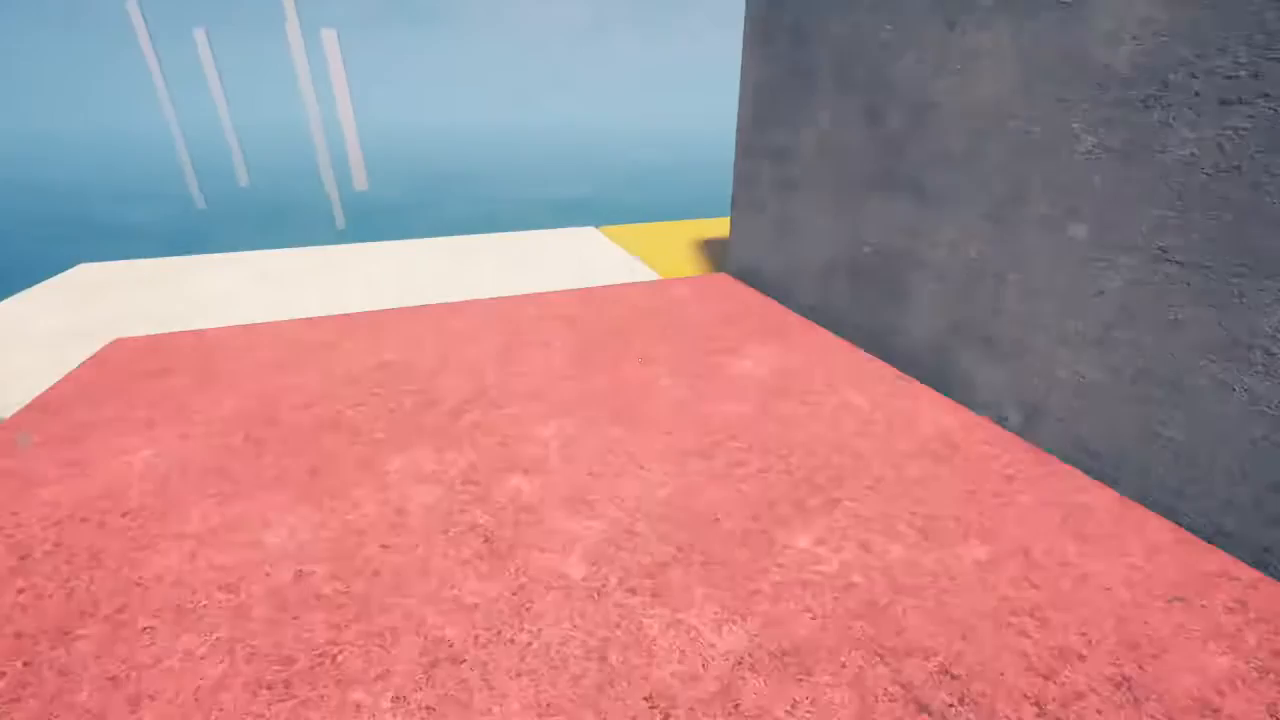
pyautogui.moveTo(640, 360)
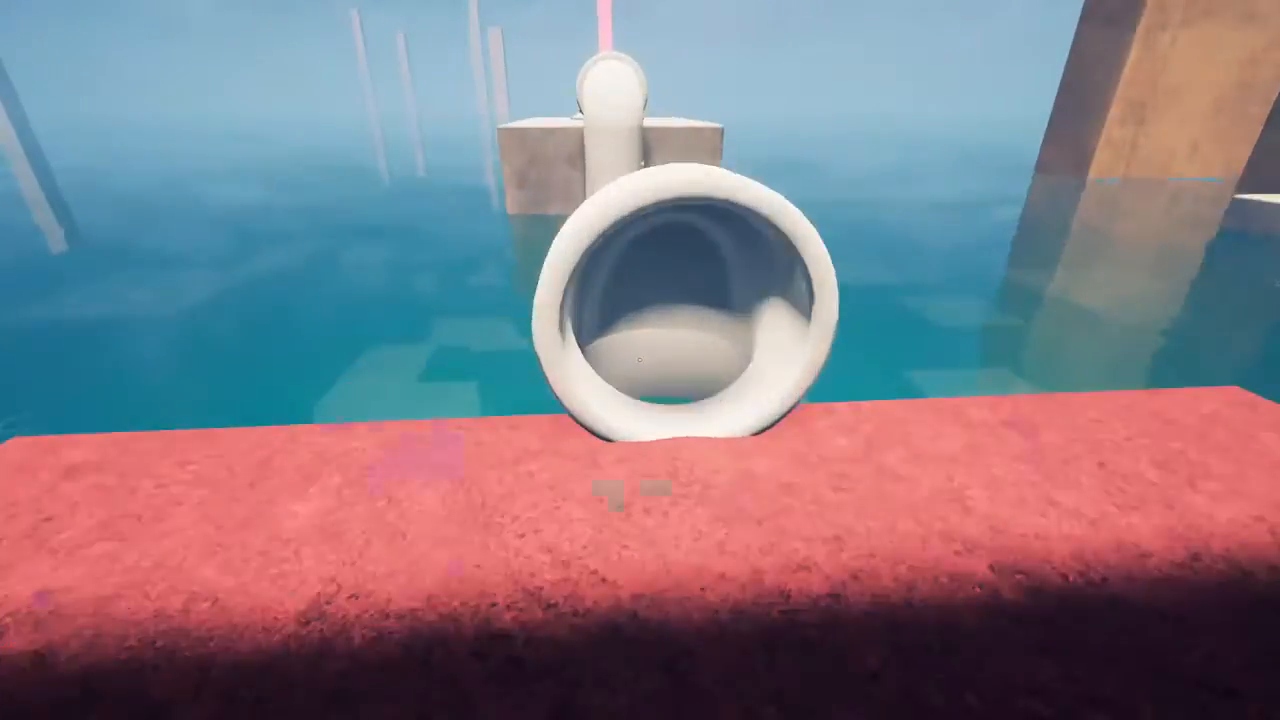
pyautogui.moveTo(640, 360)
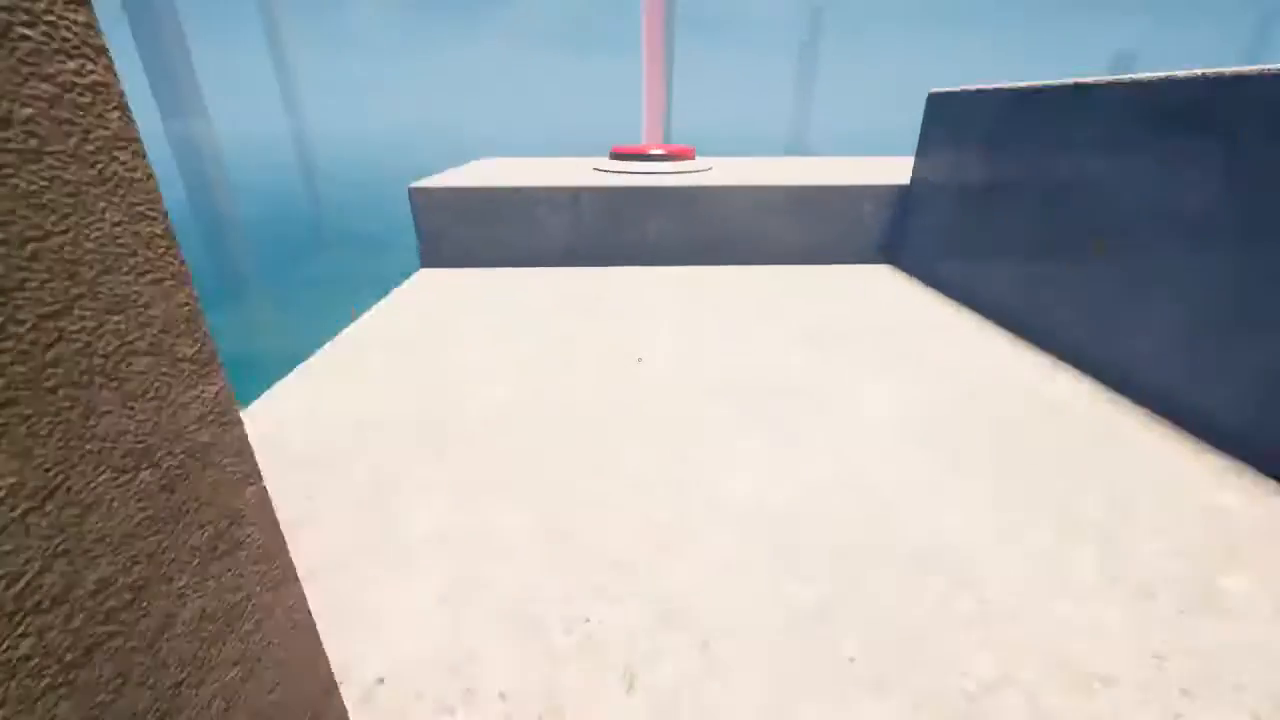
pyautogui.moveTo(640, 360)
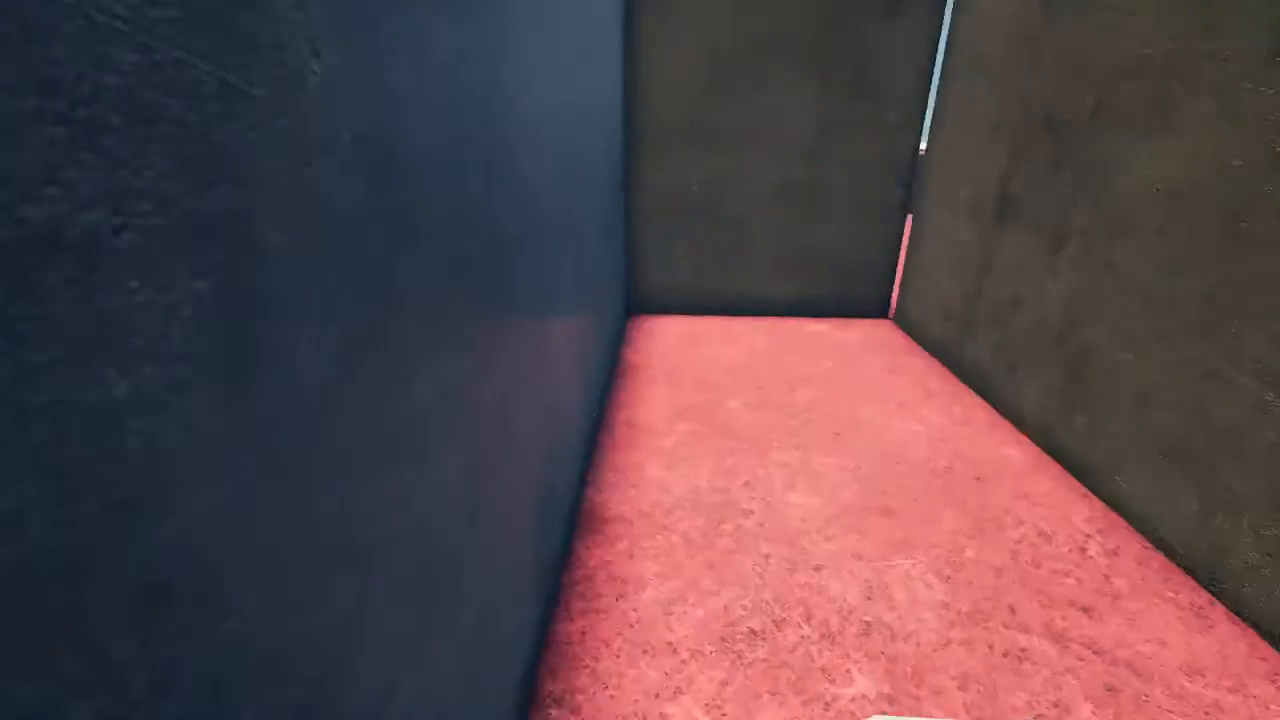
pyautogui.moveTo(640, 360)
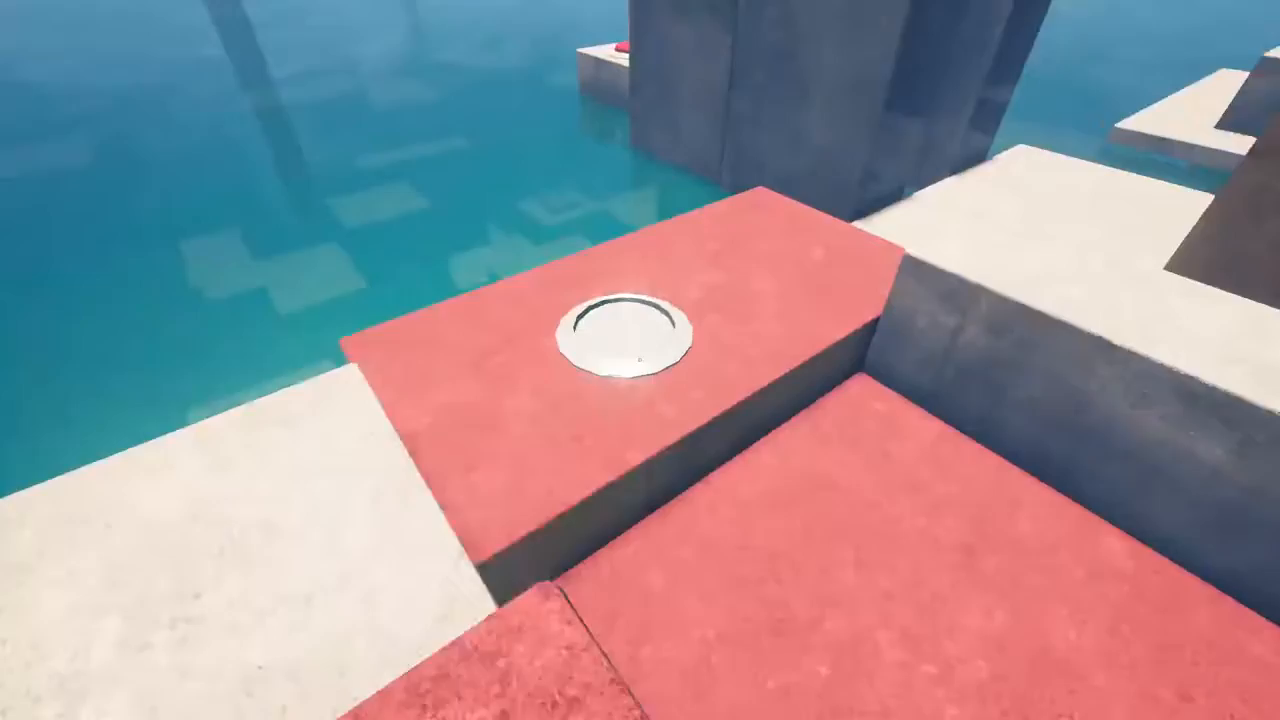
pyautogui.moveTo(640, 360)
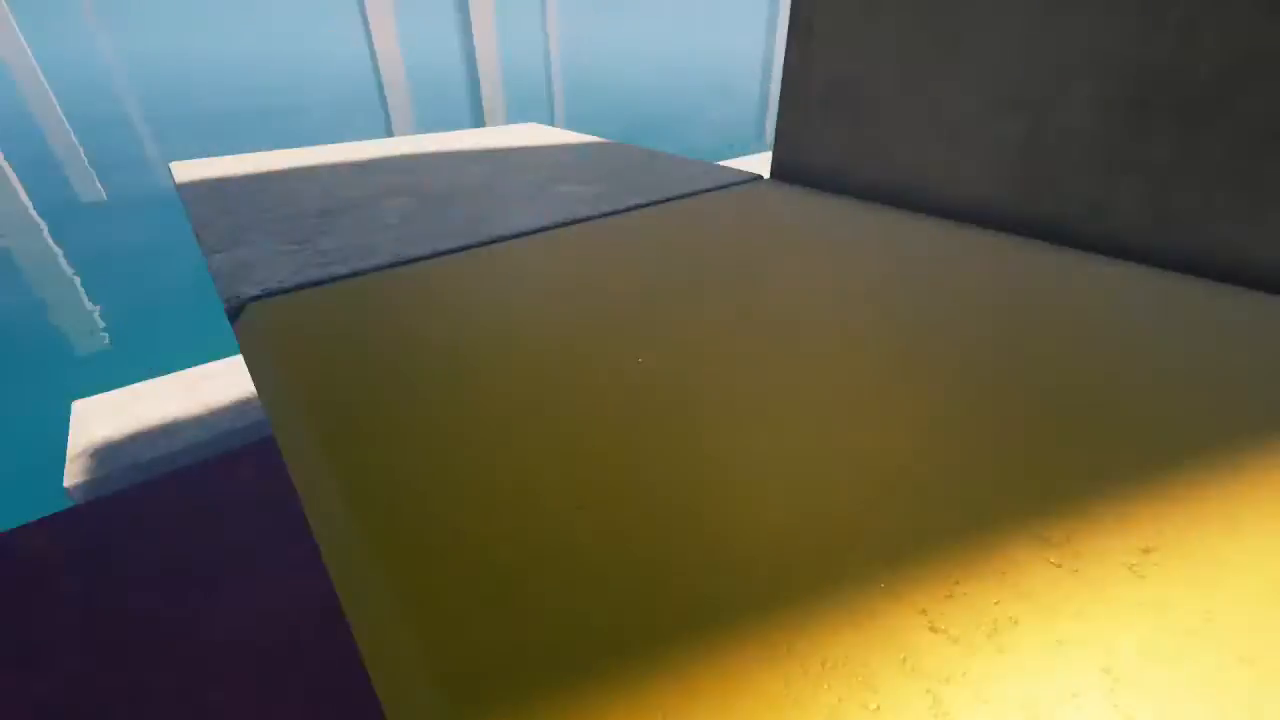
pyautogui.moveTo(640, 360)
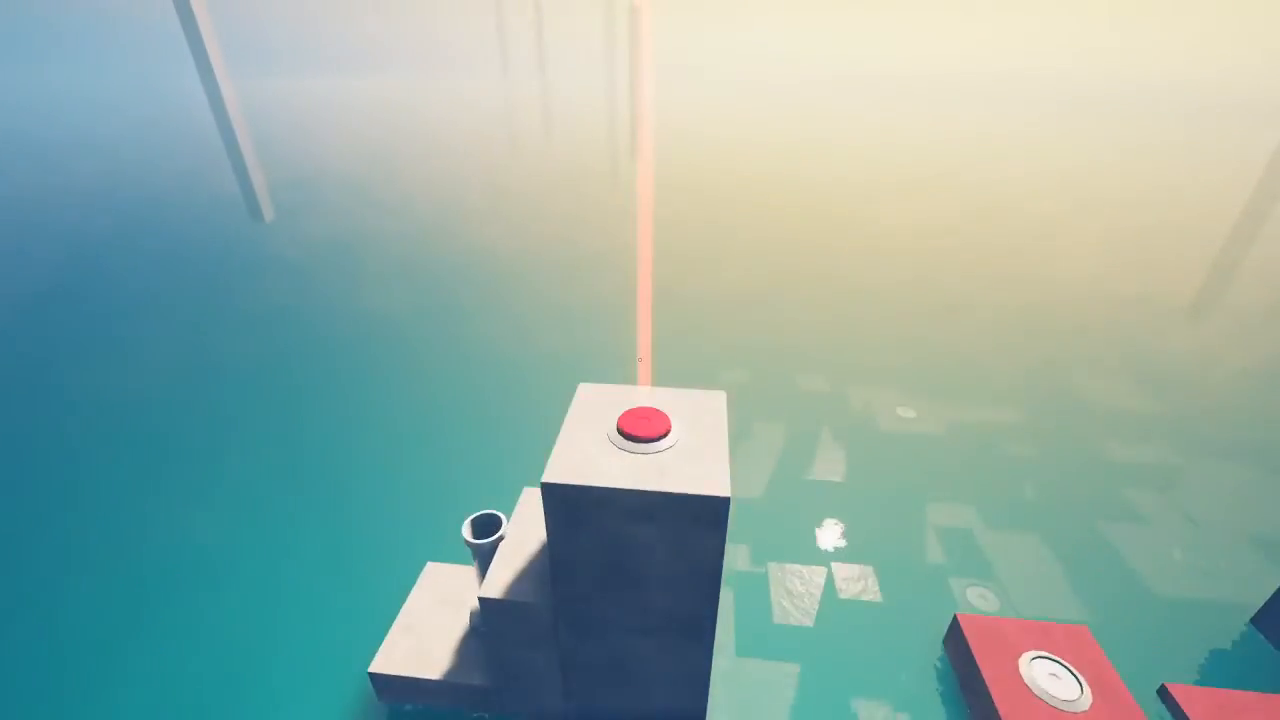
pyautogui.moveTo(640, 360)
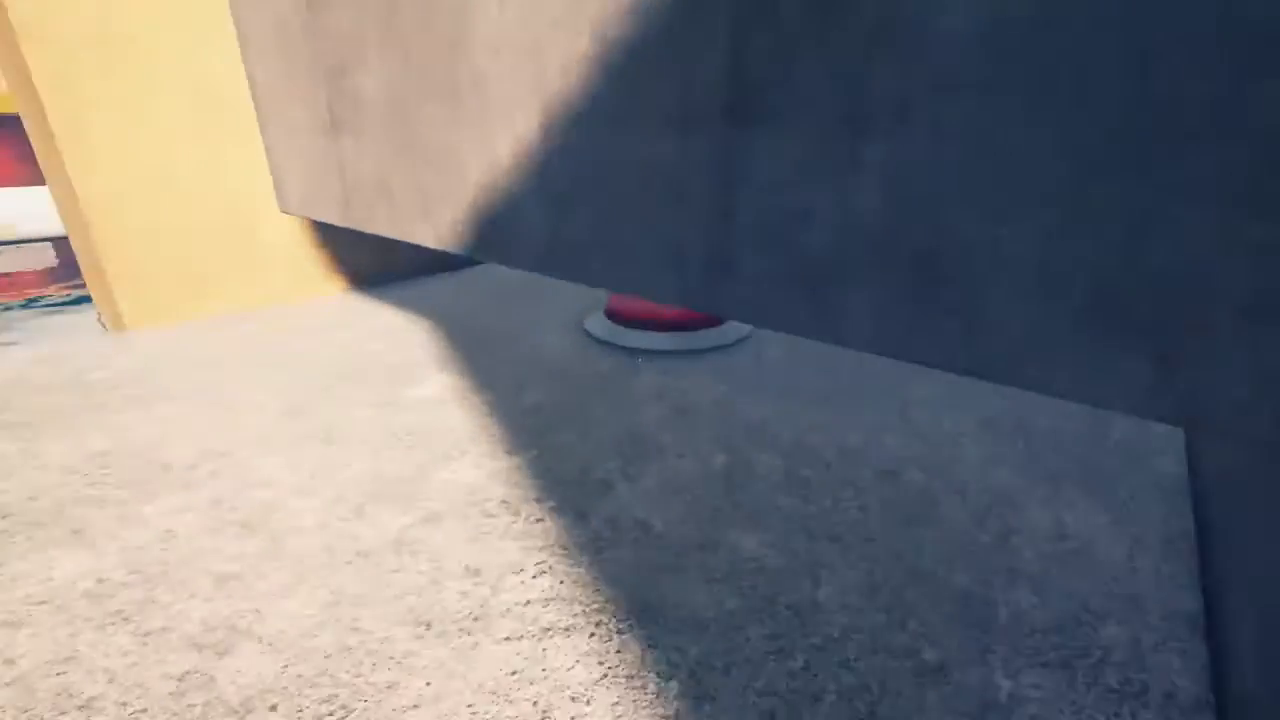
pyautogui.moveTo(640, 360)
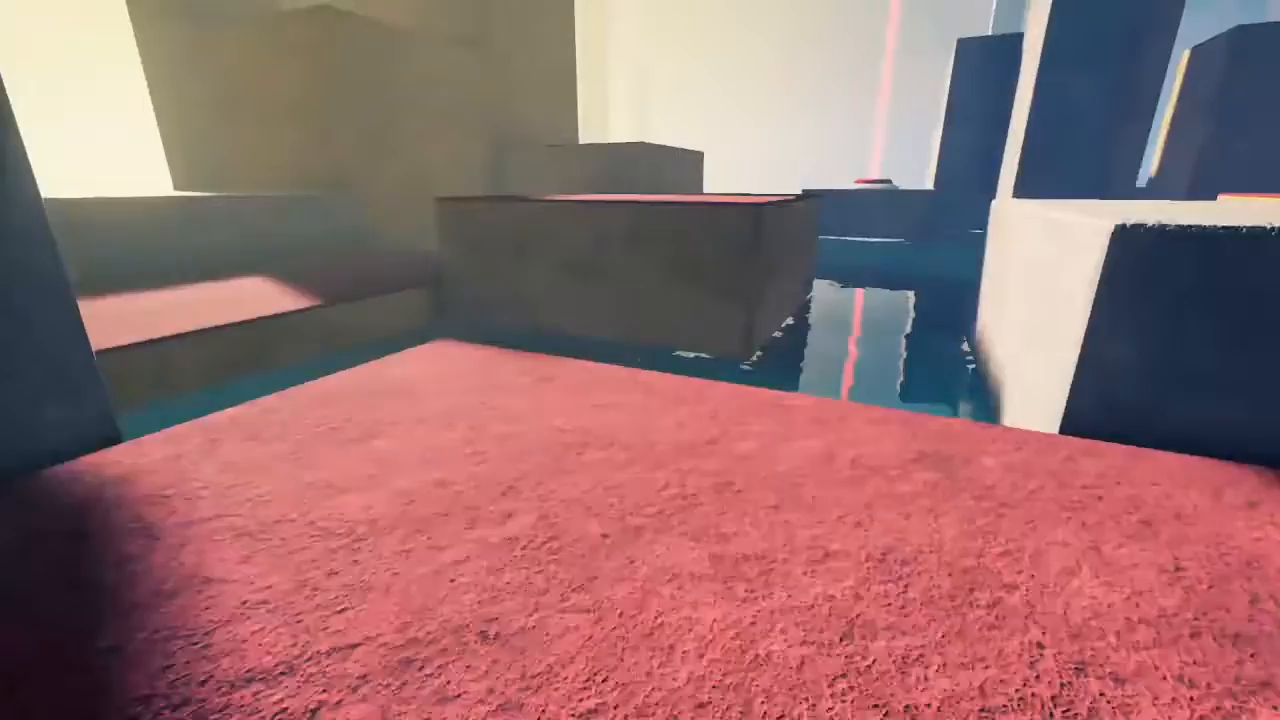
pyautogui.moveTo(640, 360)
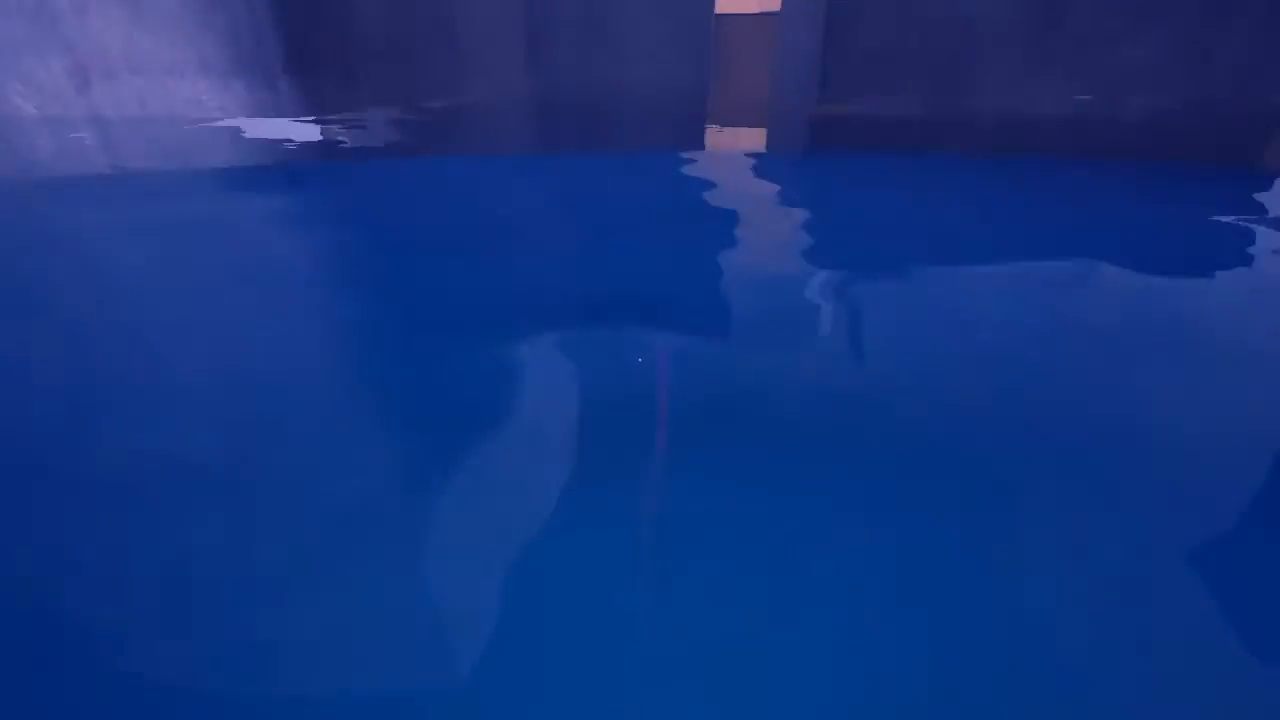
pyautogui.moveTo(640, 360)
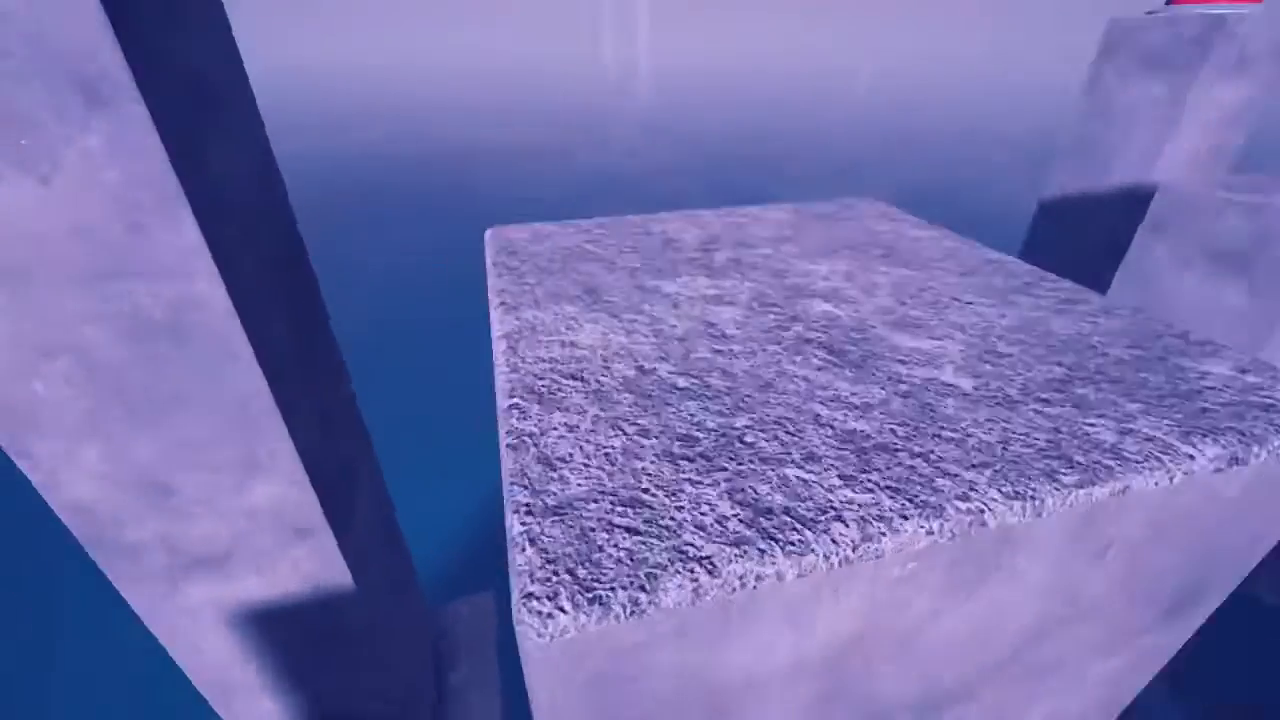
pyautogui.moveTo(640, 360)
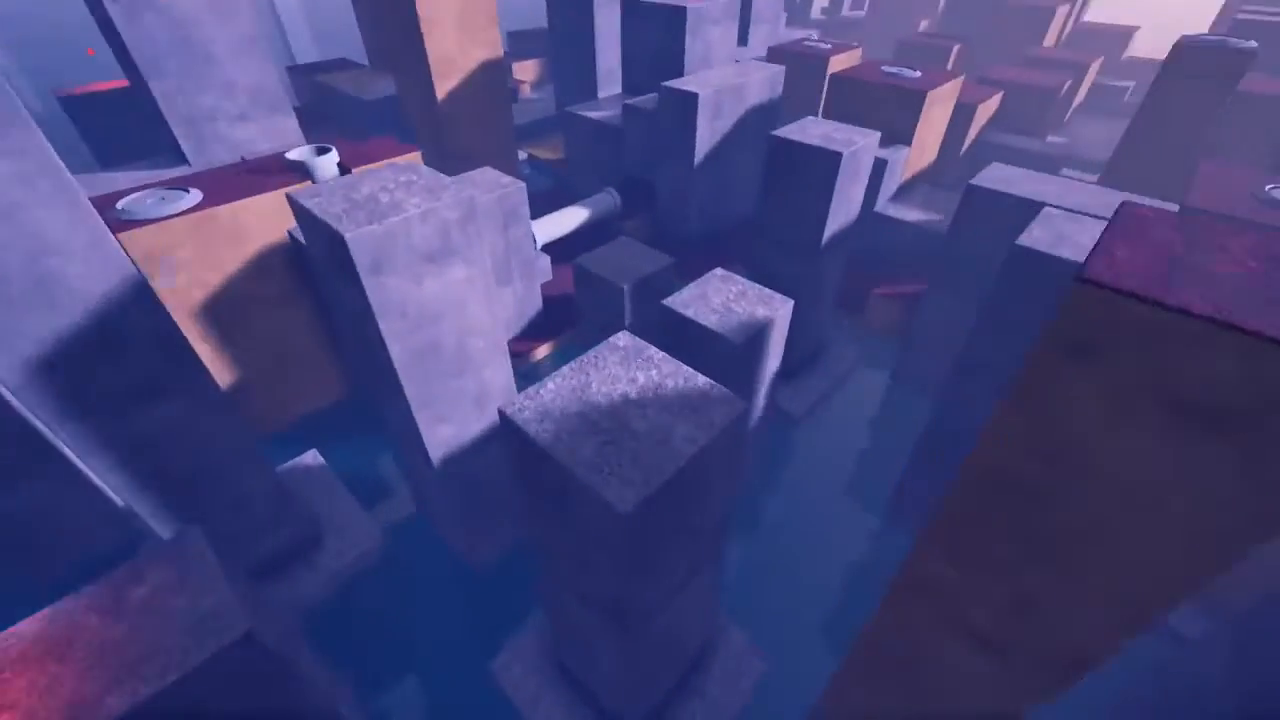
pyautogui.moveTo(640, 360)
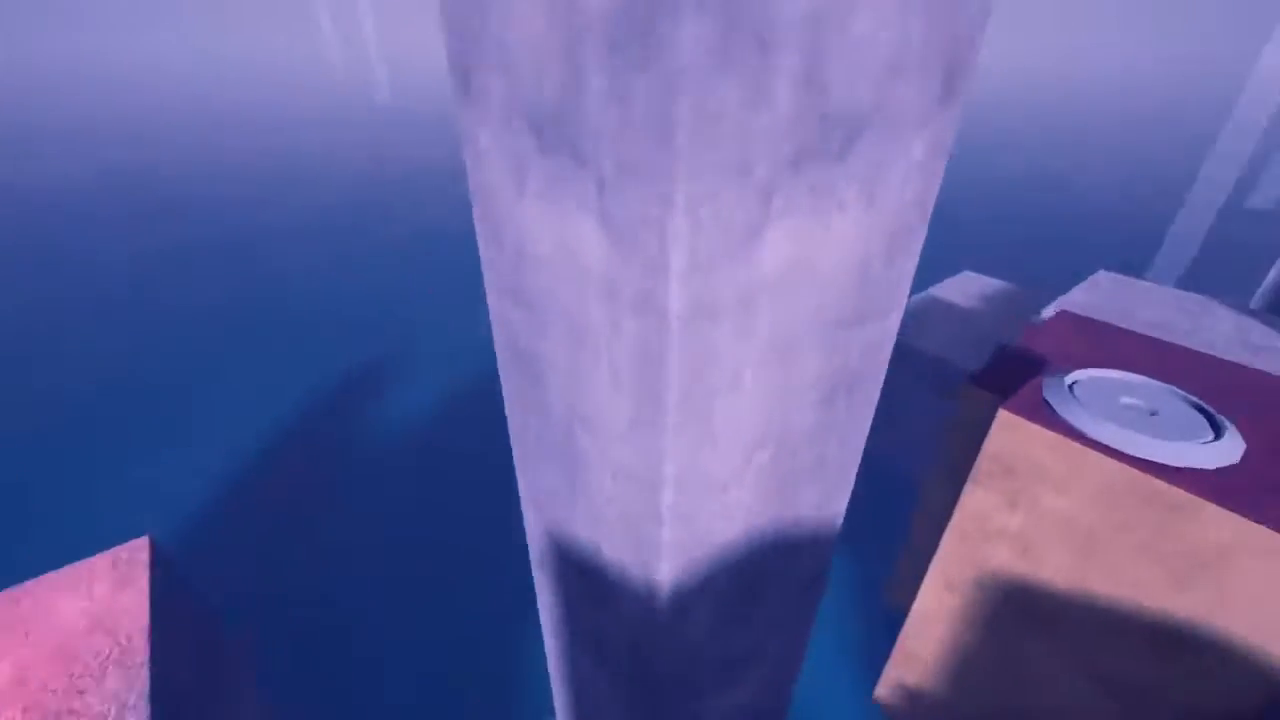
pyautogui.moveTo(640, 360)
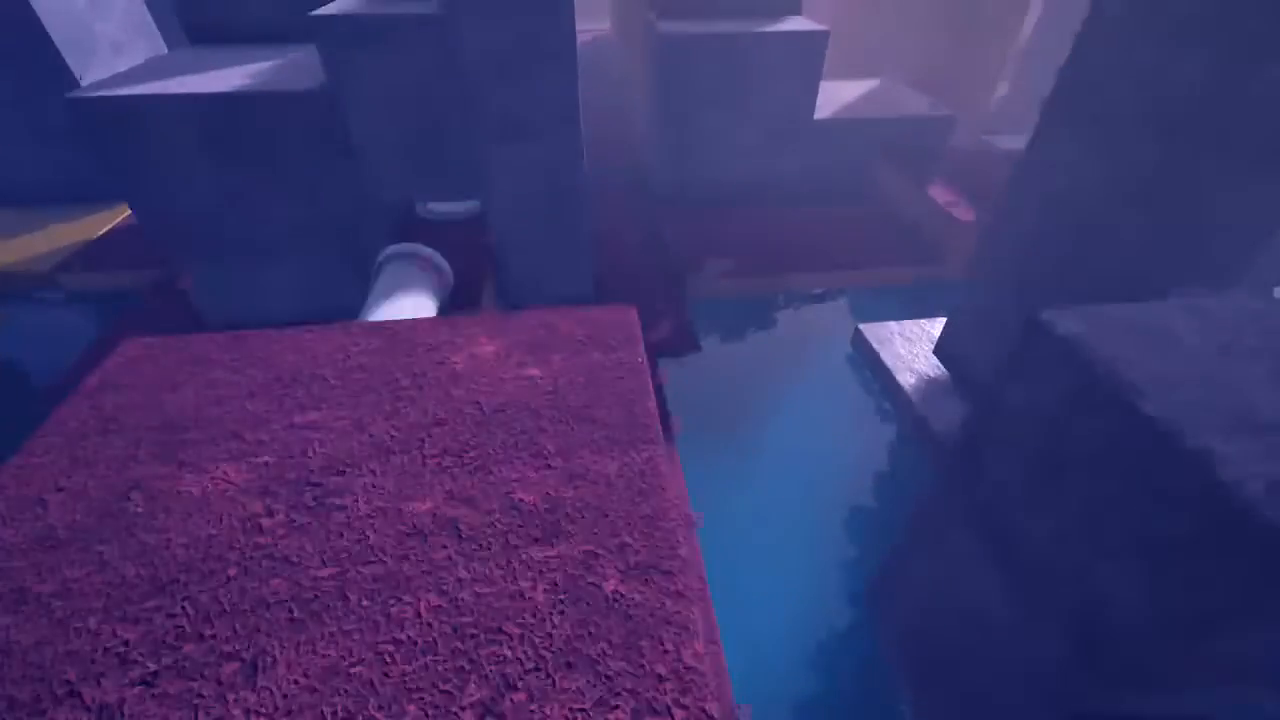
pyautogui.moveTo(640, 360)
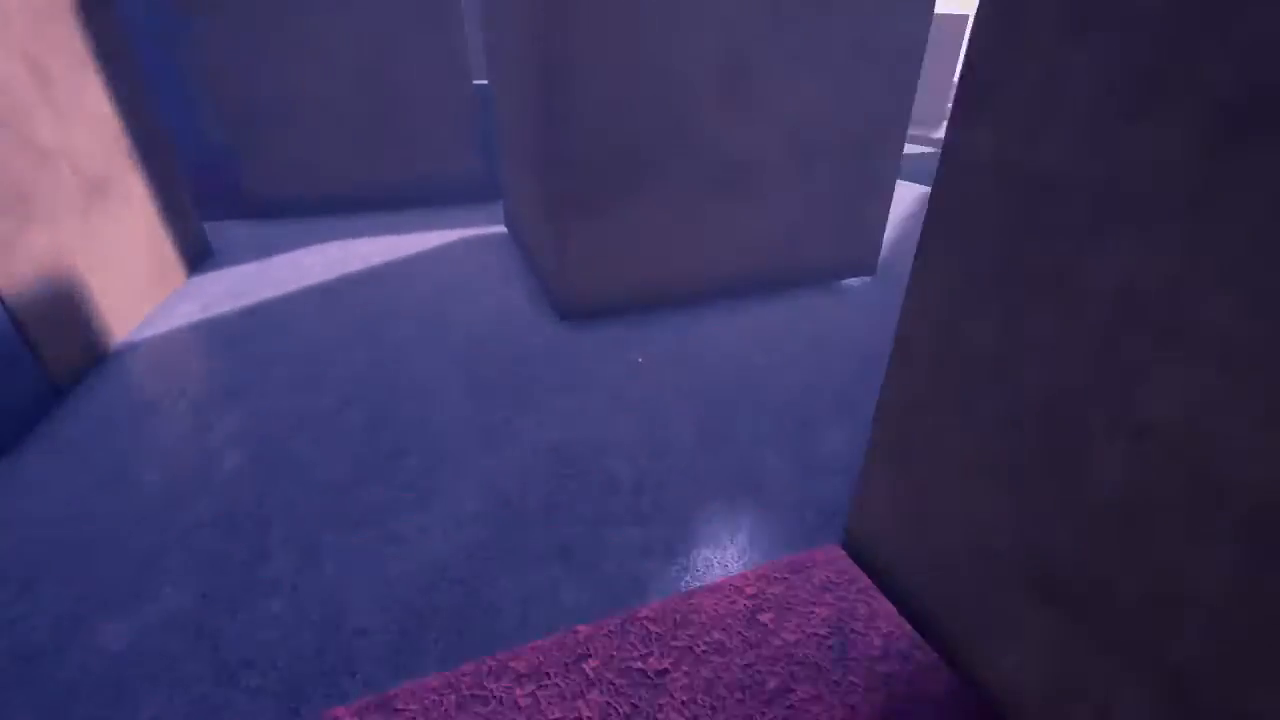
pyautogui.moveTo(640, 360)
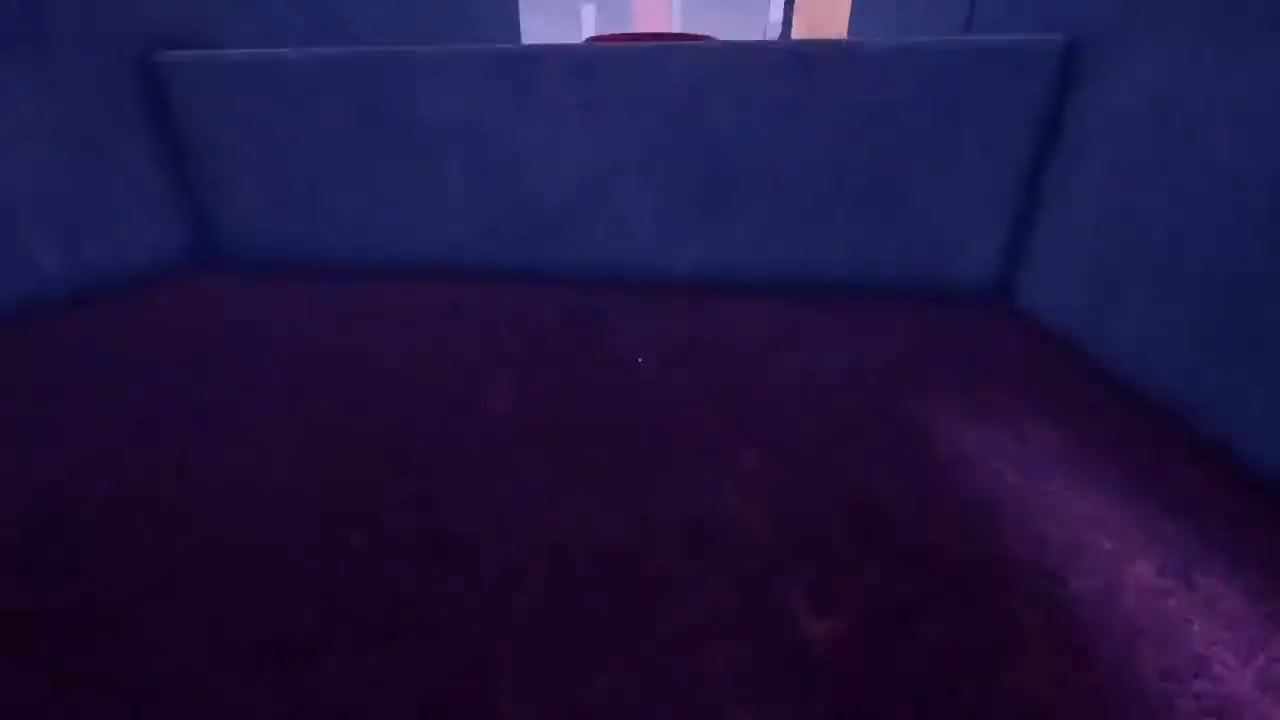
pyautogui.moveTo(640, 360)
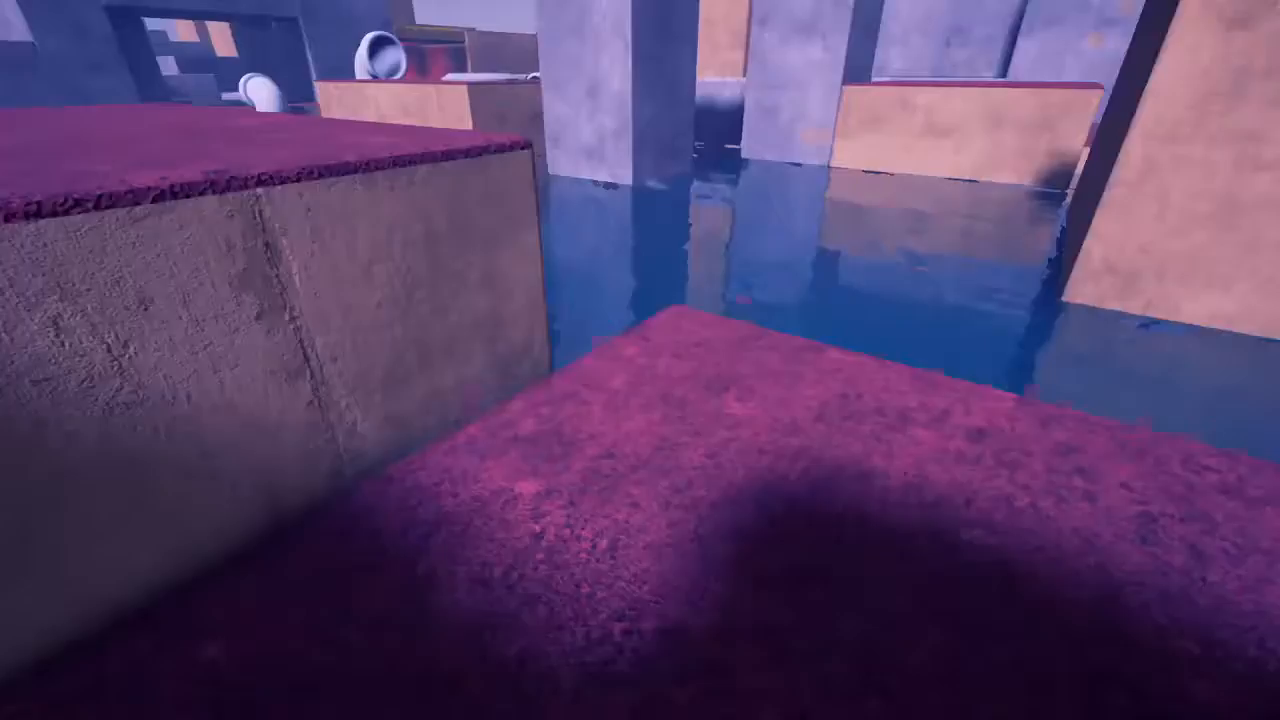
pyautogui.moveTo(640, 360)
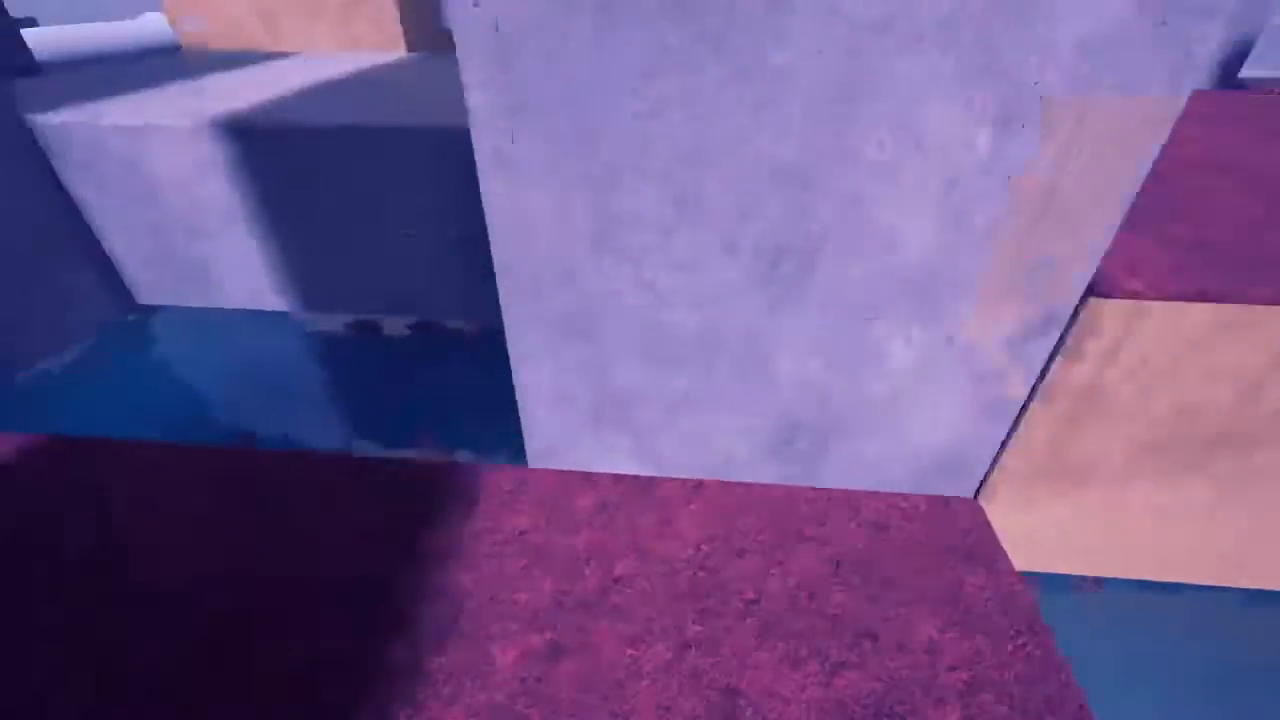